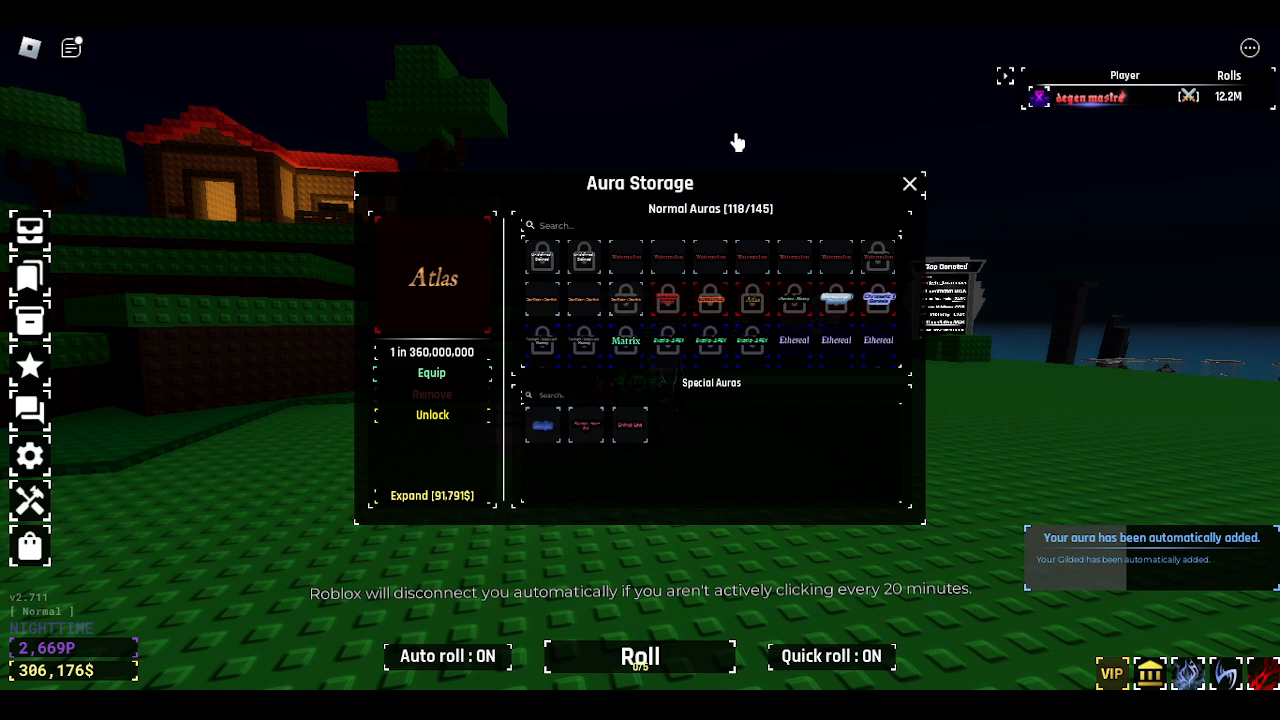
mouse_move(908, 184)
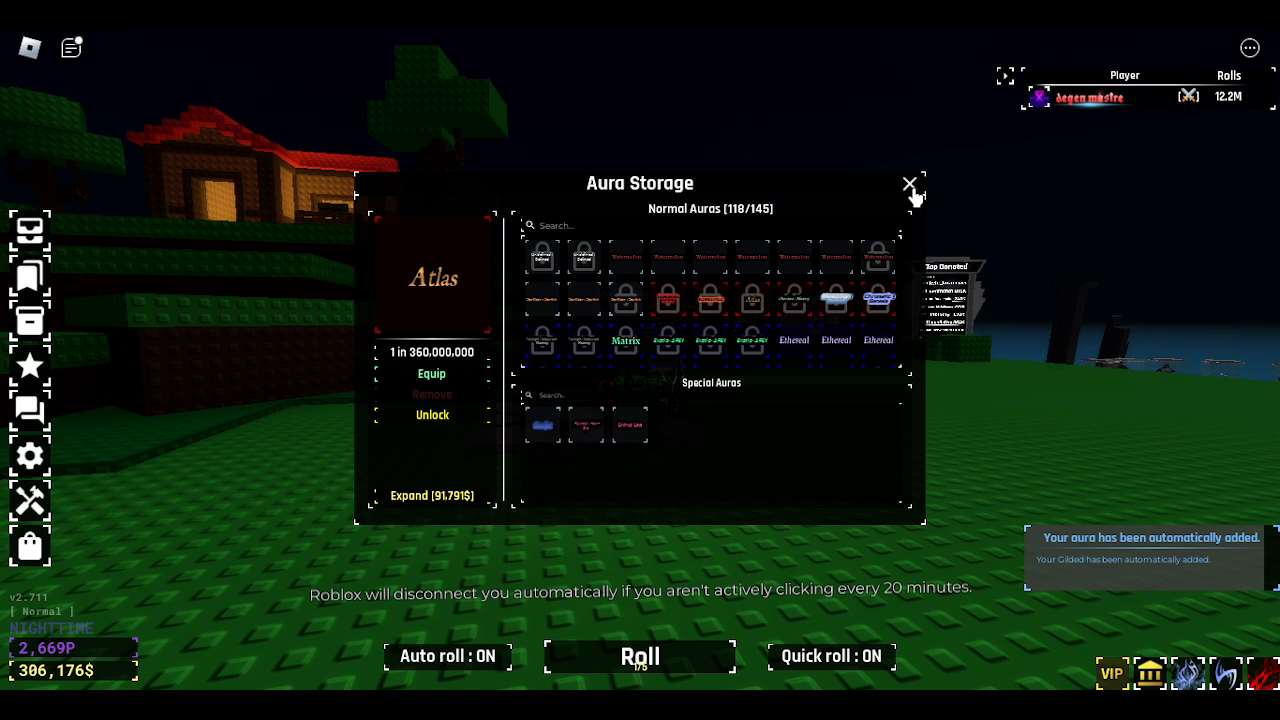
mouse_move(850, 242)
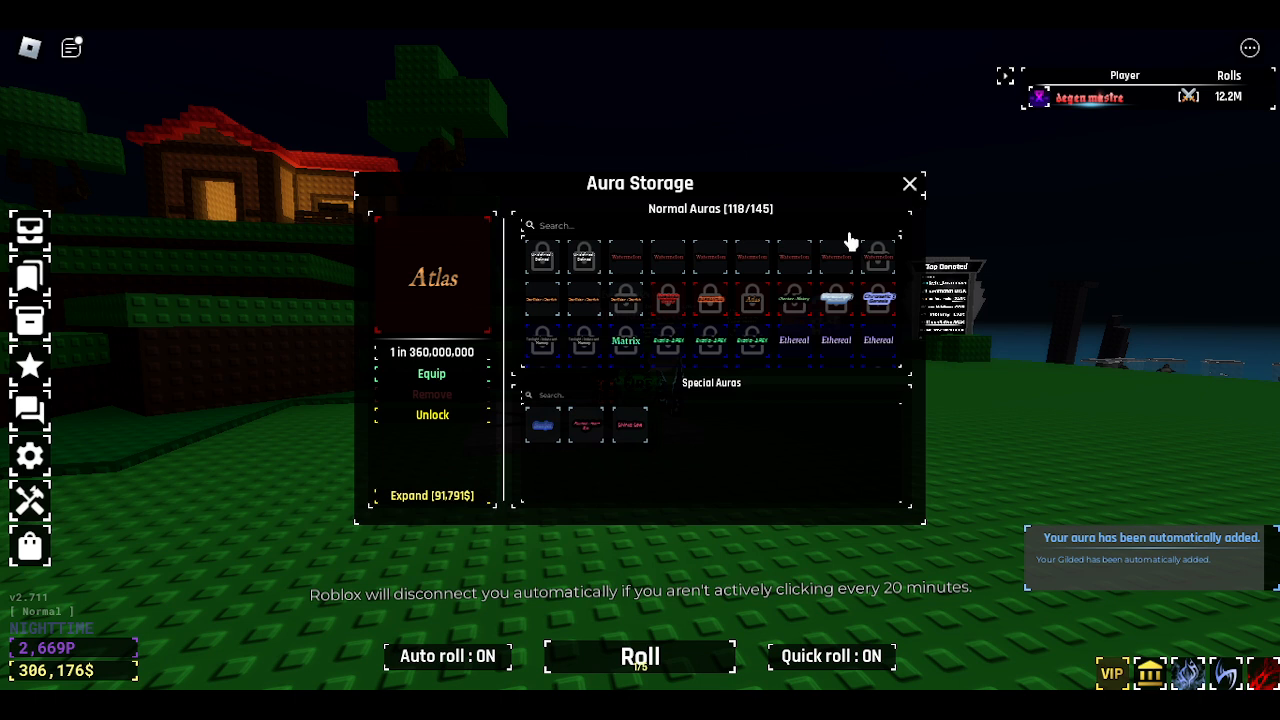
mouse_move(924, 285)
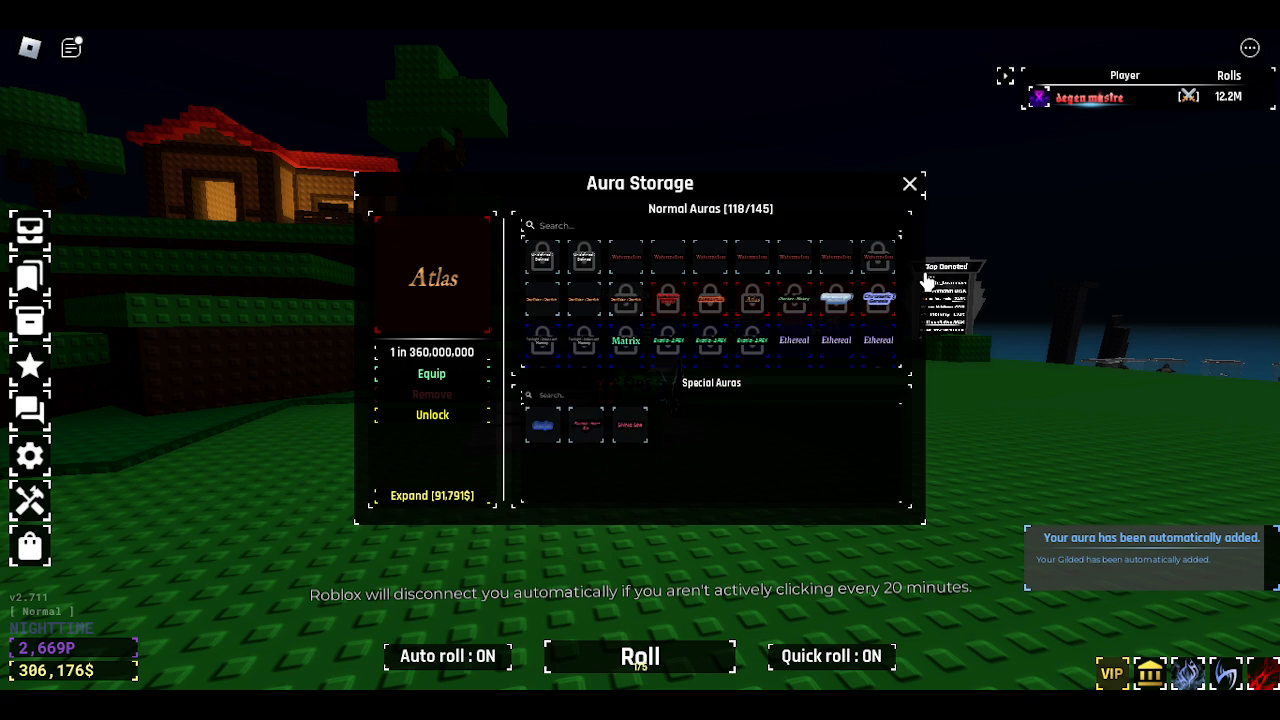
- Close Aura Storage so the character shows the equipped Atlas aura (1 in 360,000,000)
click(907, 184)
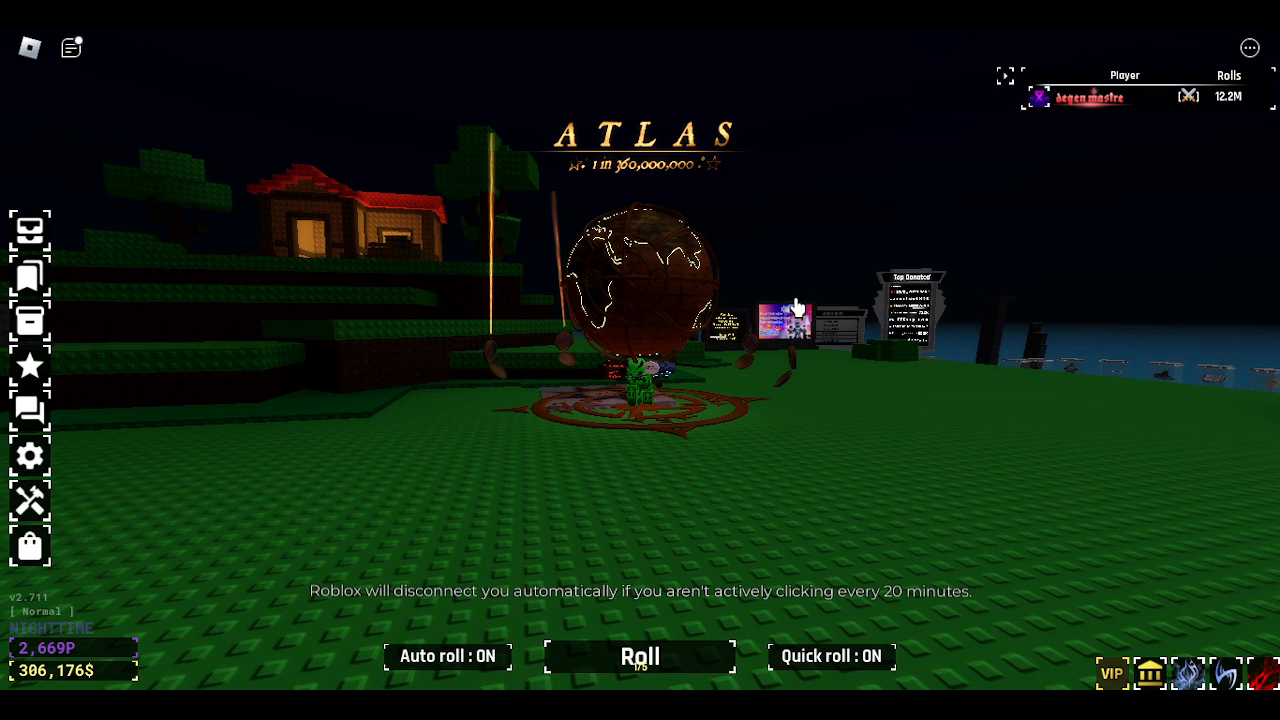
- Reopen Aura Storage with the unobtainable Divinus : Love aura chosen
click(639, 656)
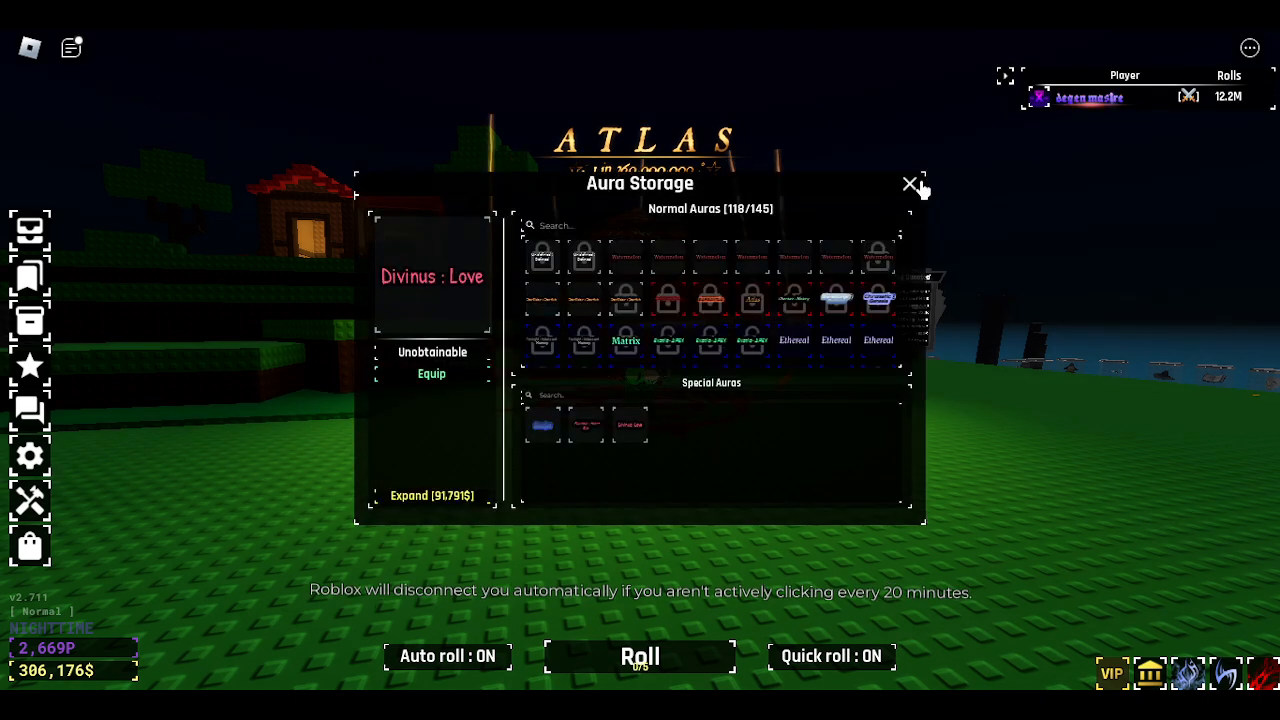
click(907, 185)
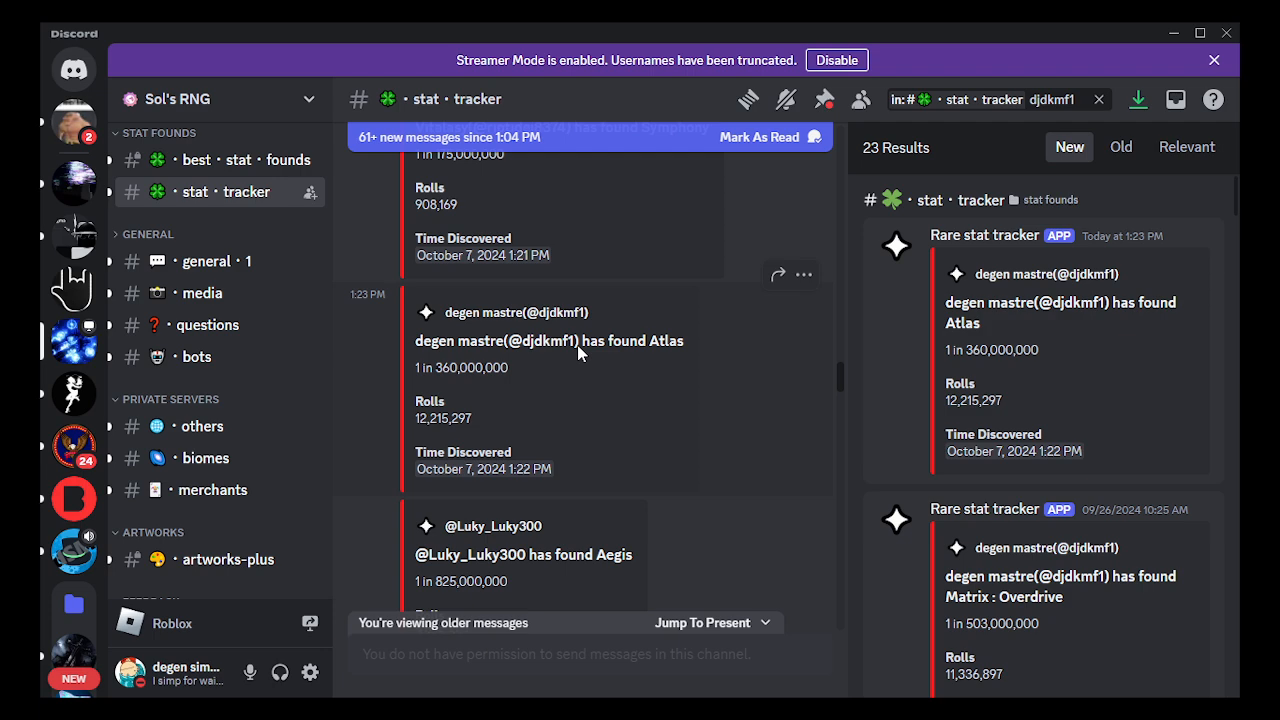
mouse_move(507, 394)
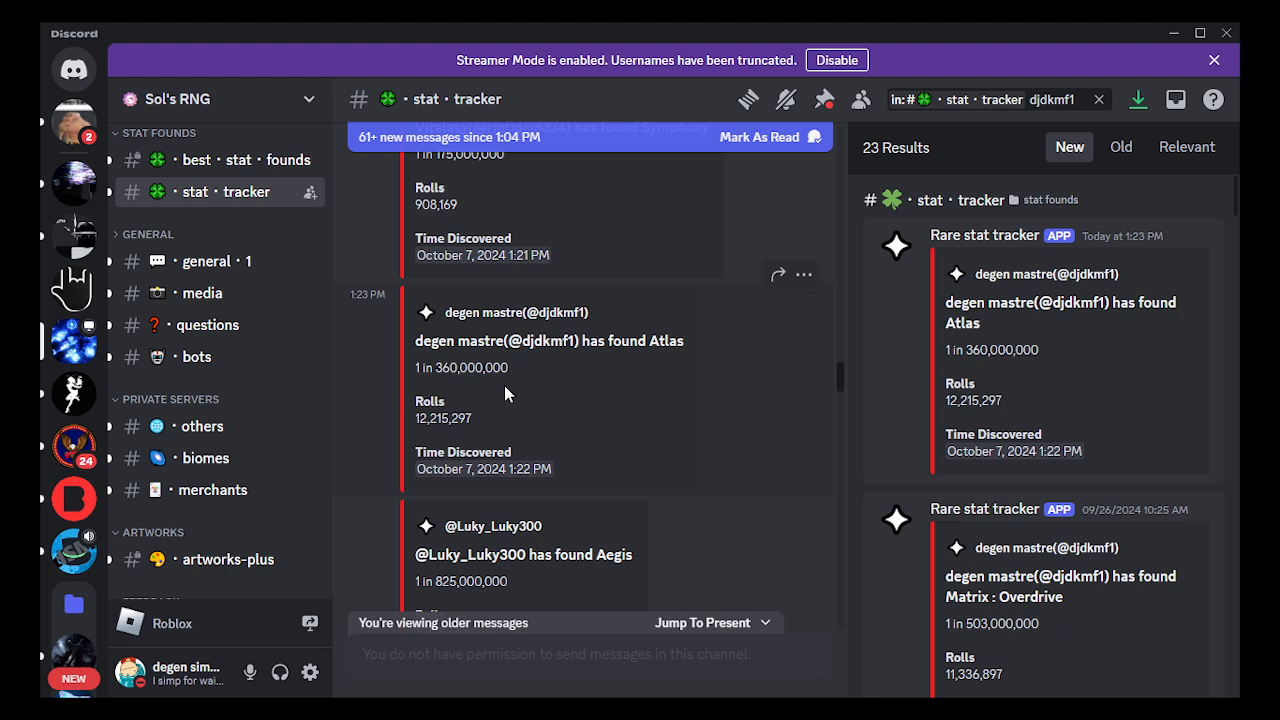
mouse_move(975, 318)
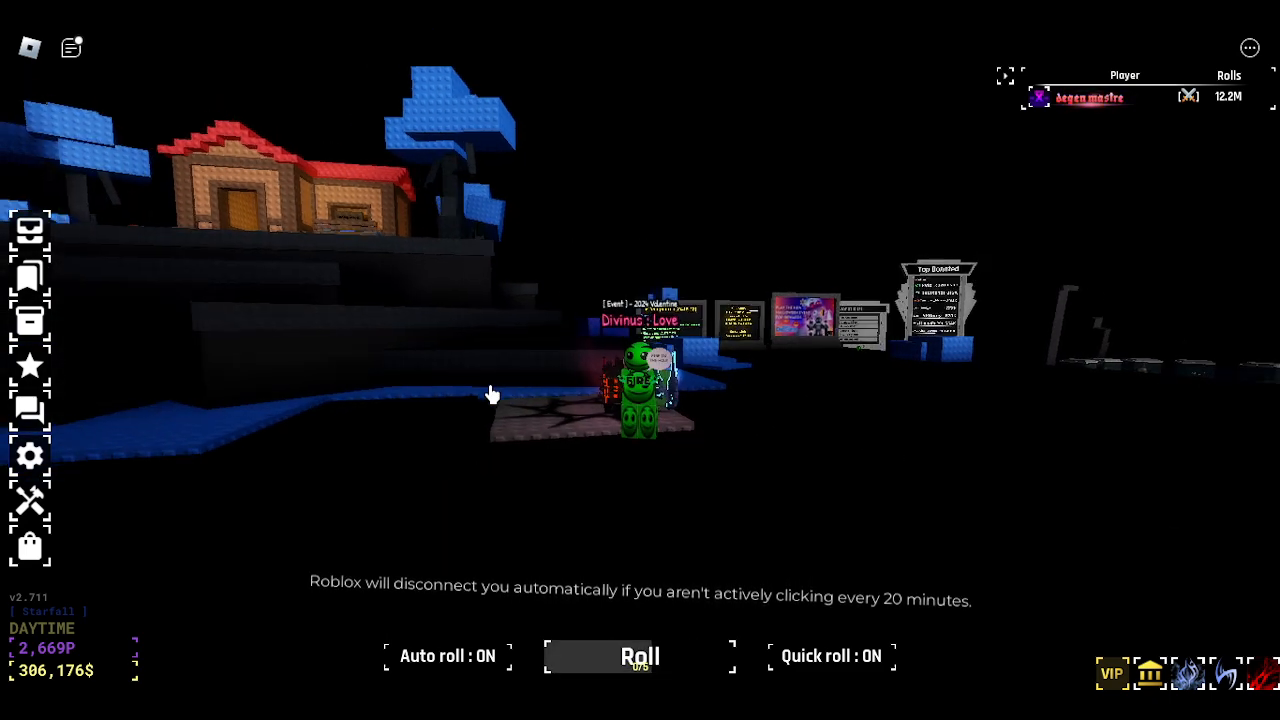
- Bring up the aura collection listing Matrix, Overture, Atlas and Gargantua
click(31, 318)
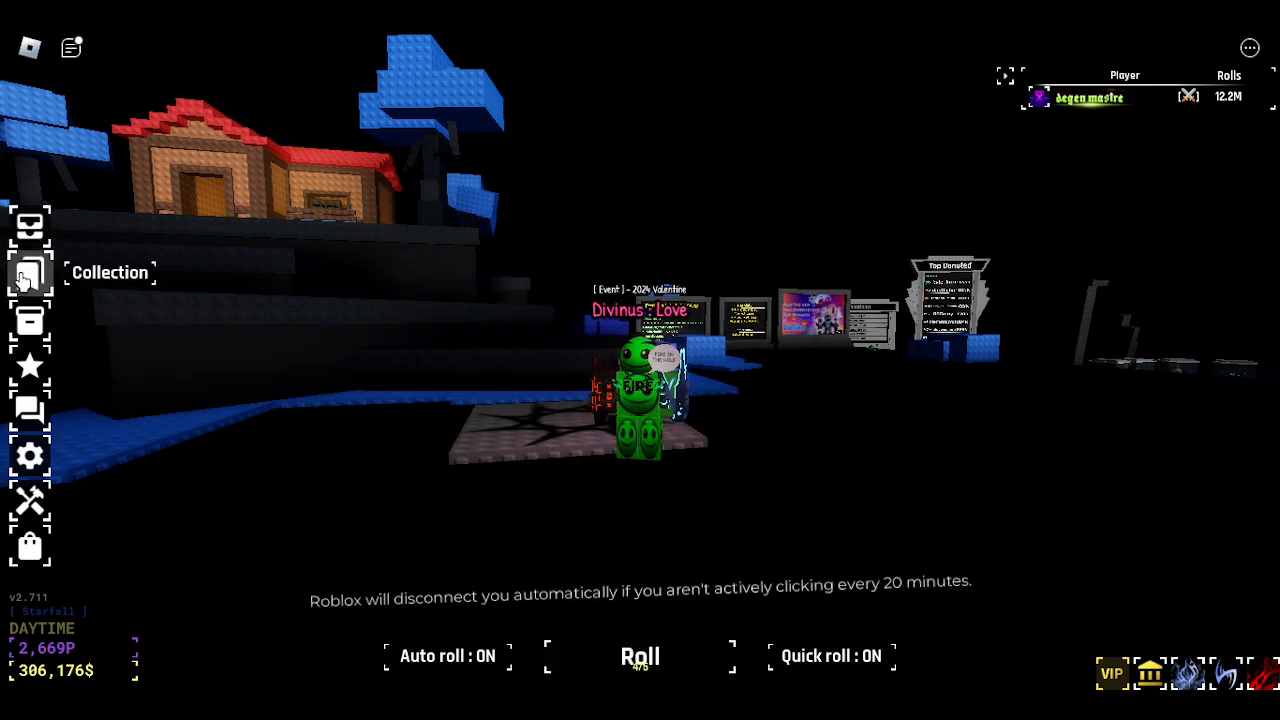
click(31, 272)
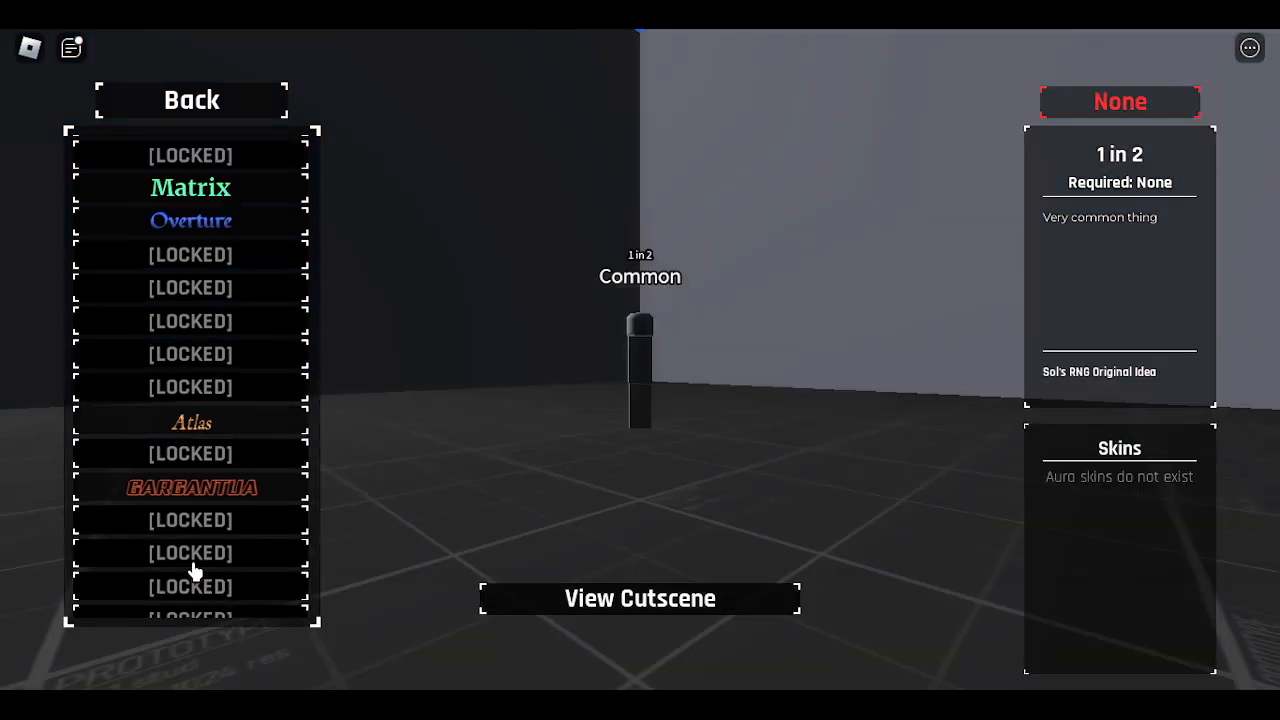
- Preview Atlas in the collection list, then leave the collection via Back
scroll(down, 3)
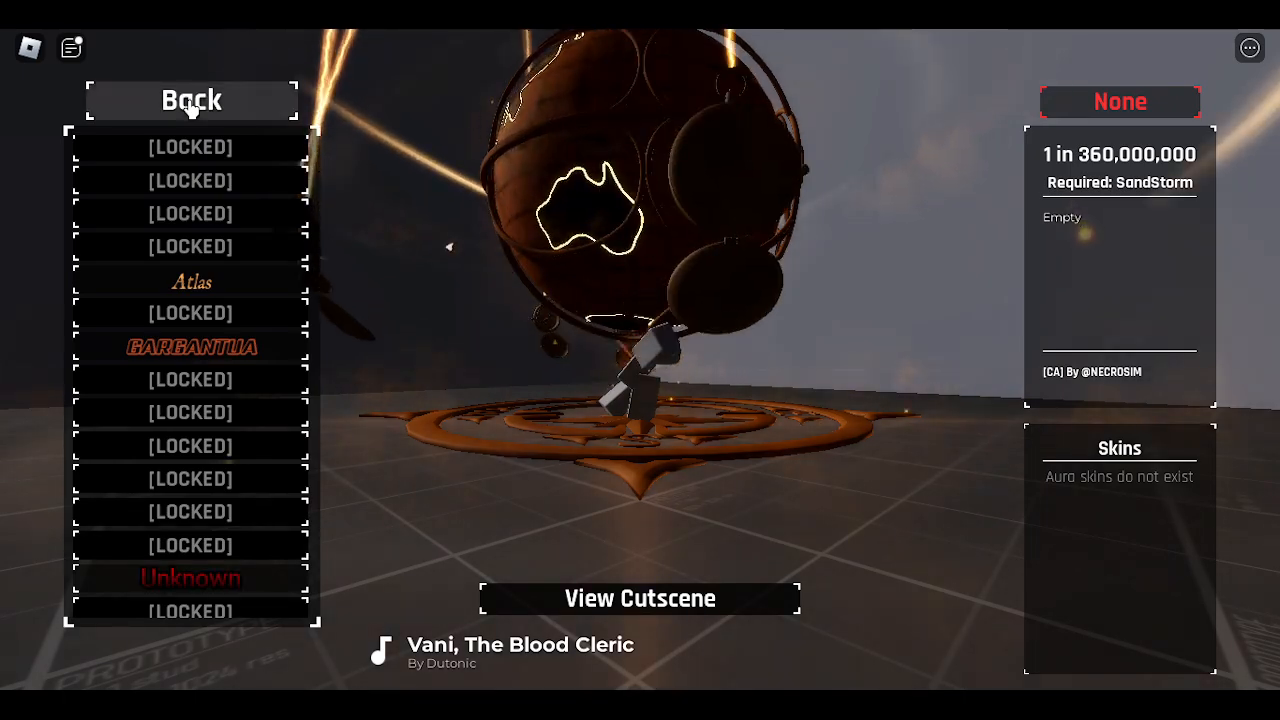
click(190, 99)
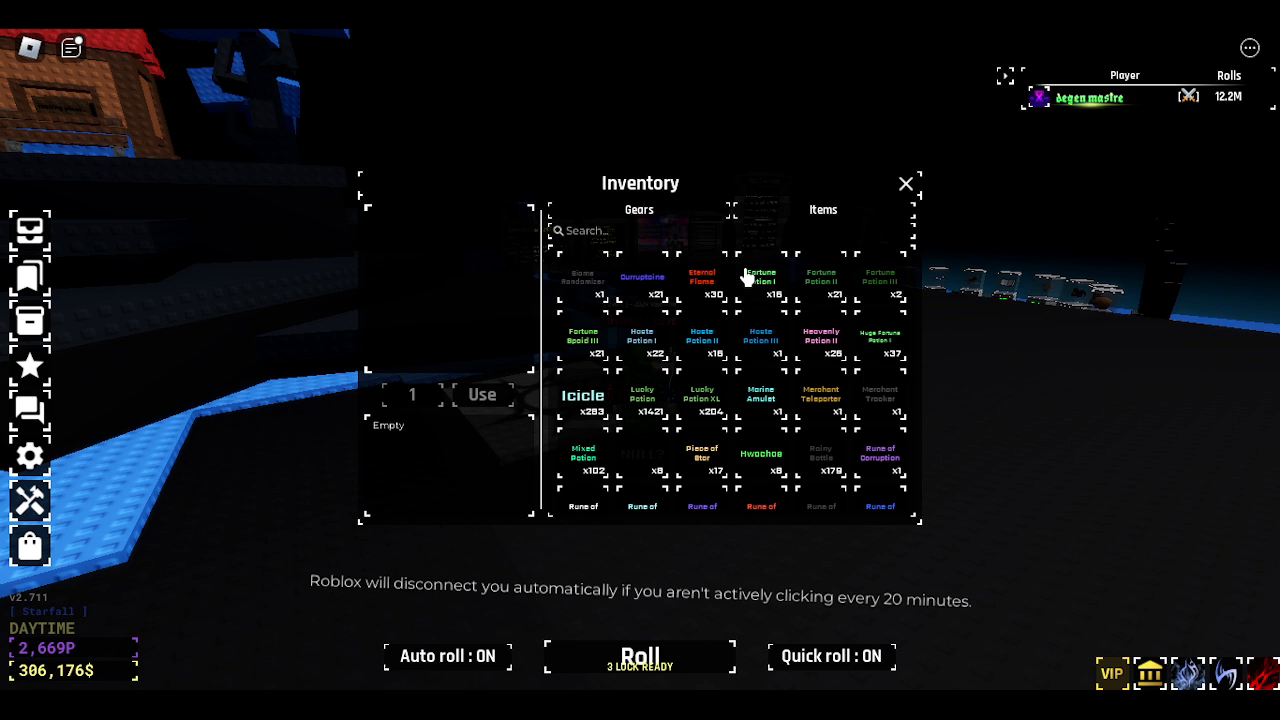
- Show Heavenly Potion II's details: +200,000 luck for the next roll
click(820, 337)
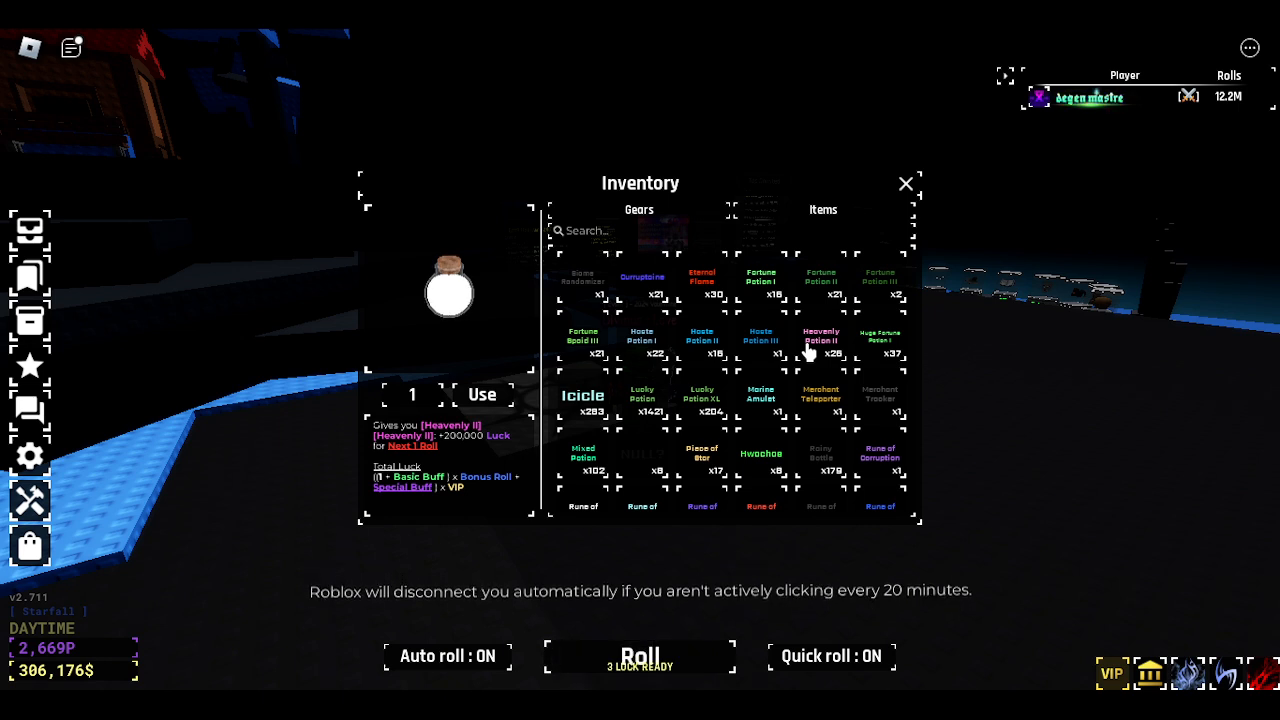
mouse_move(820, 348)
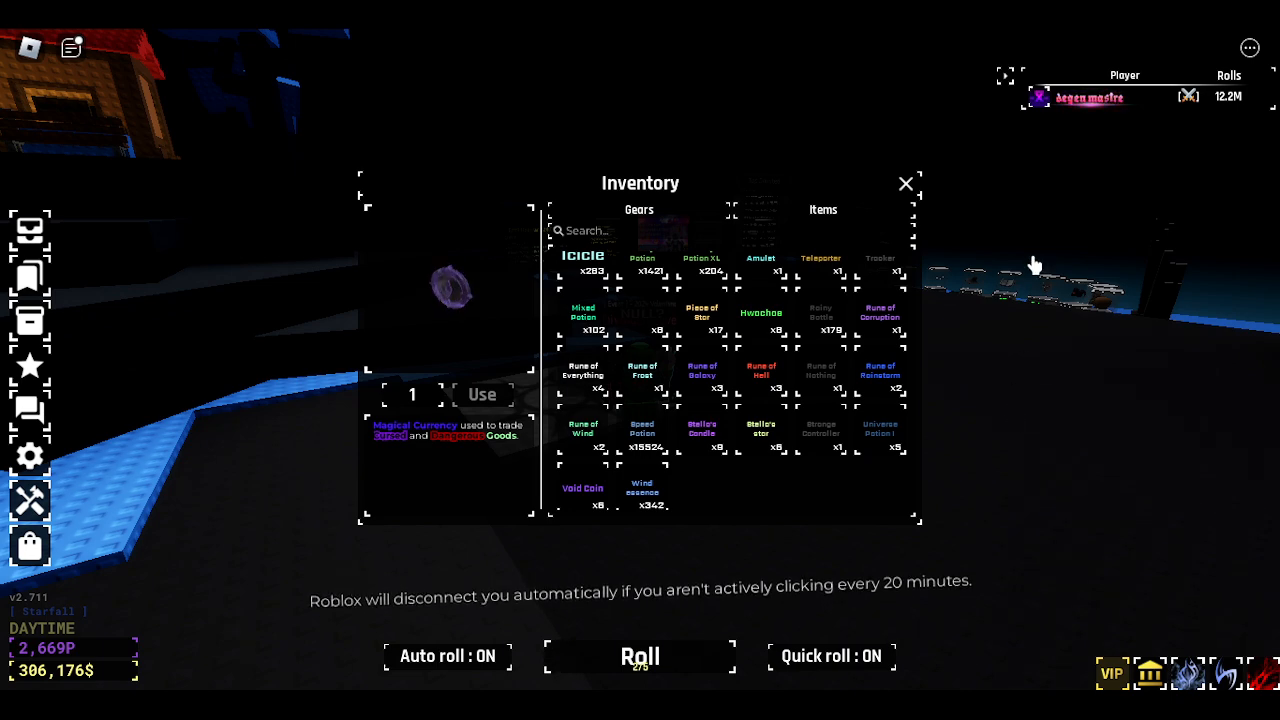
mouse_move(895, 207)
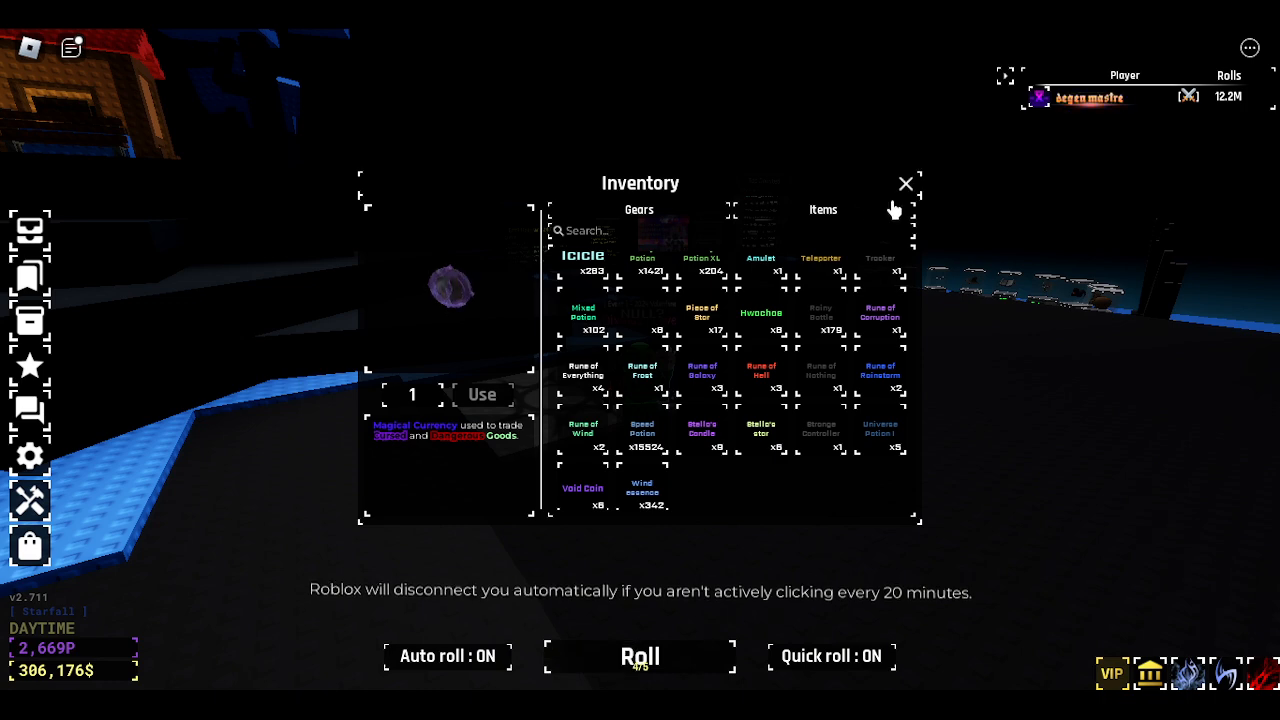
- View the Rune of Everything description among the runes, then close the Inventory
click(904, 184)
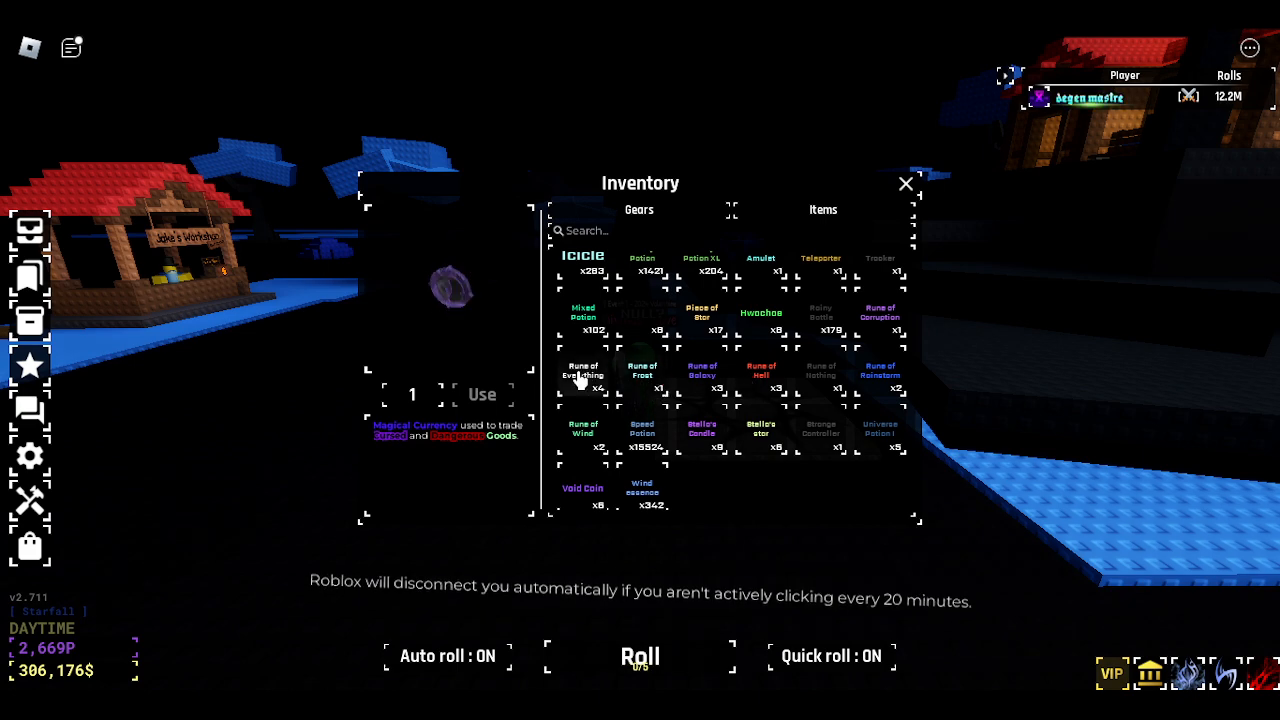
click(582, 371)
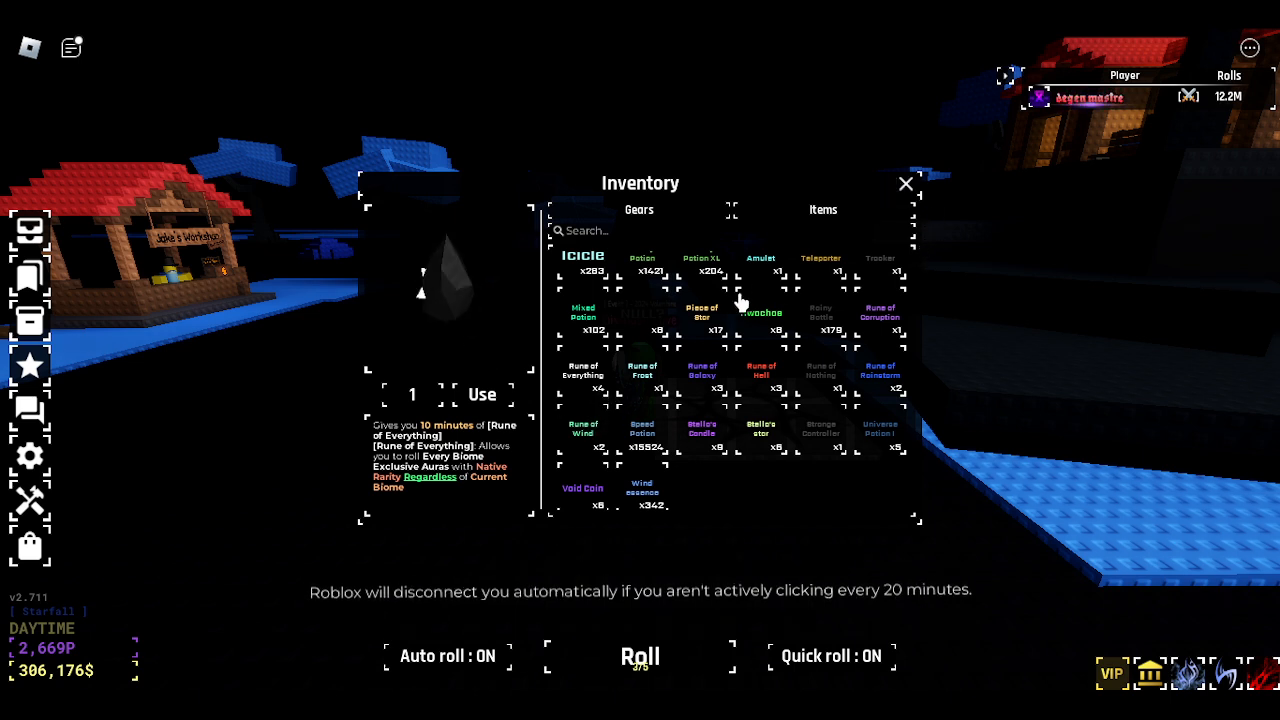
click(905, 184)
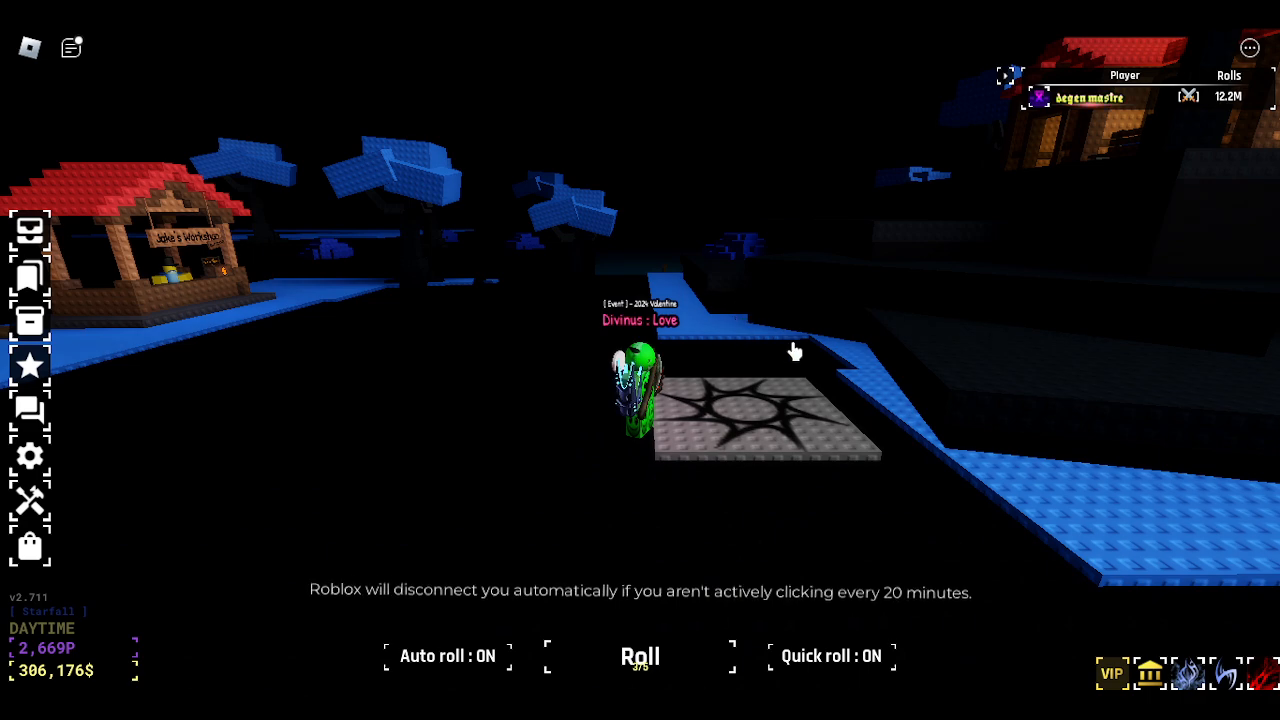